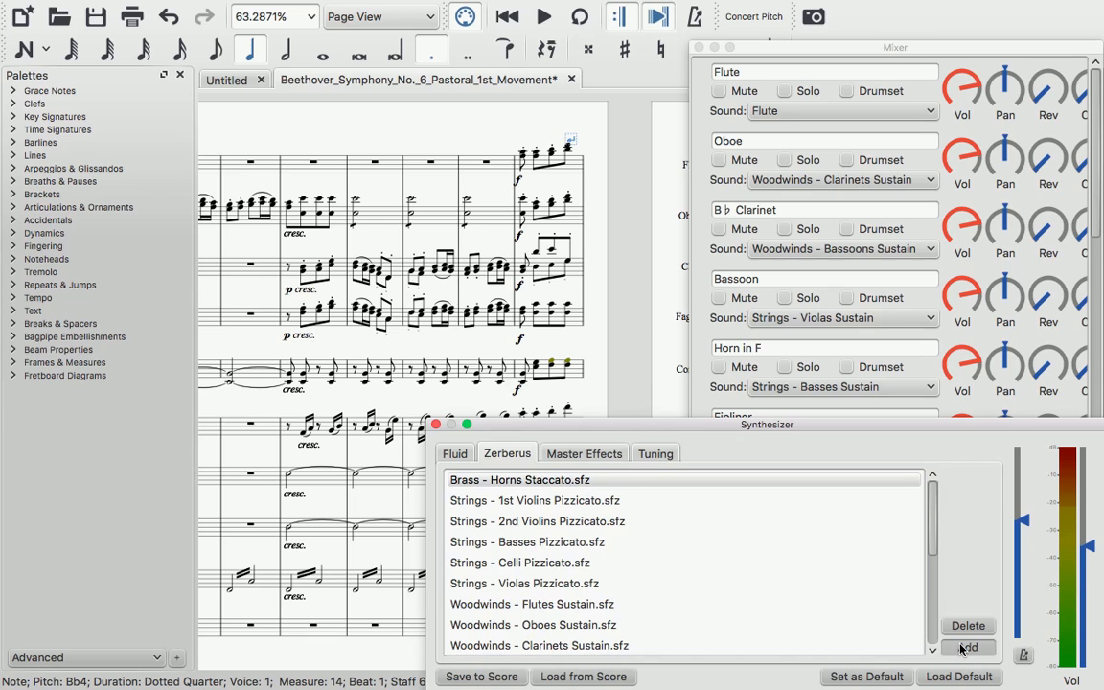
List the SFZ files available for the Zerberus synthesizer and browse through them.
left_click(967, 648)
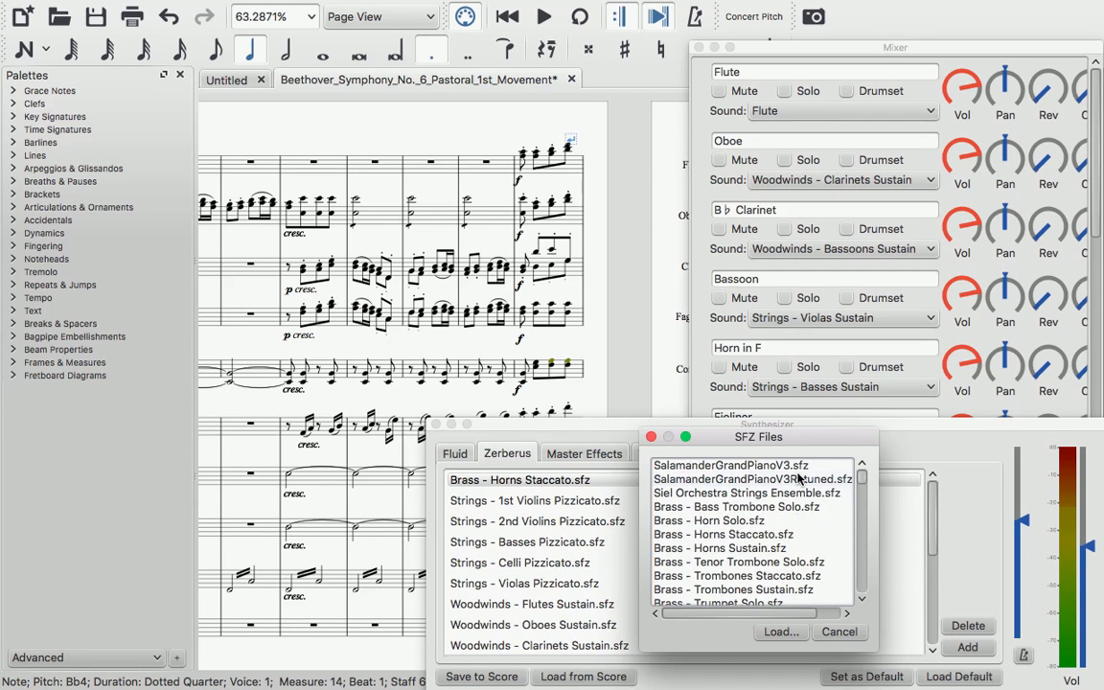
scroll("down", 3)
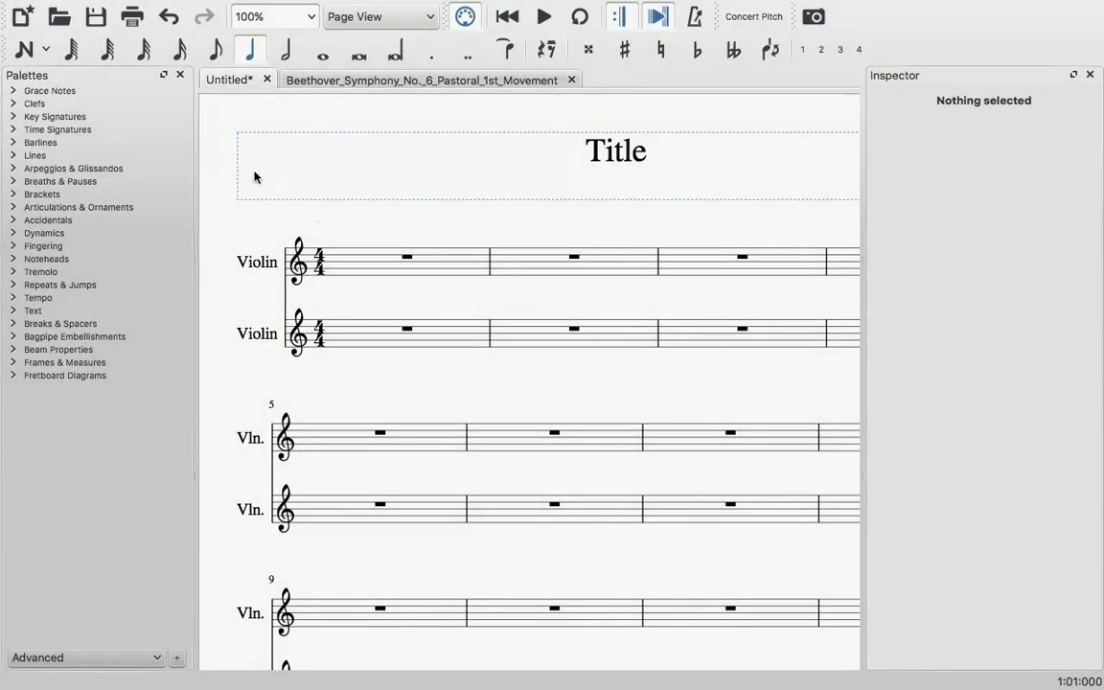
left_click(46, 50)
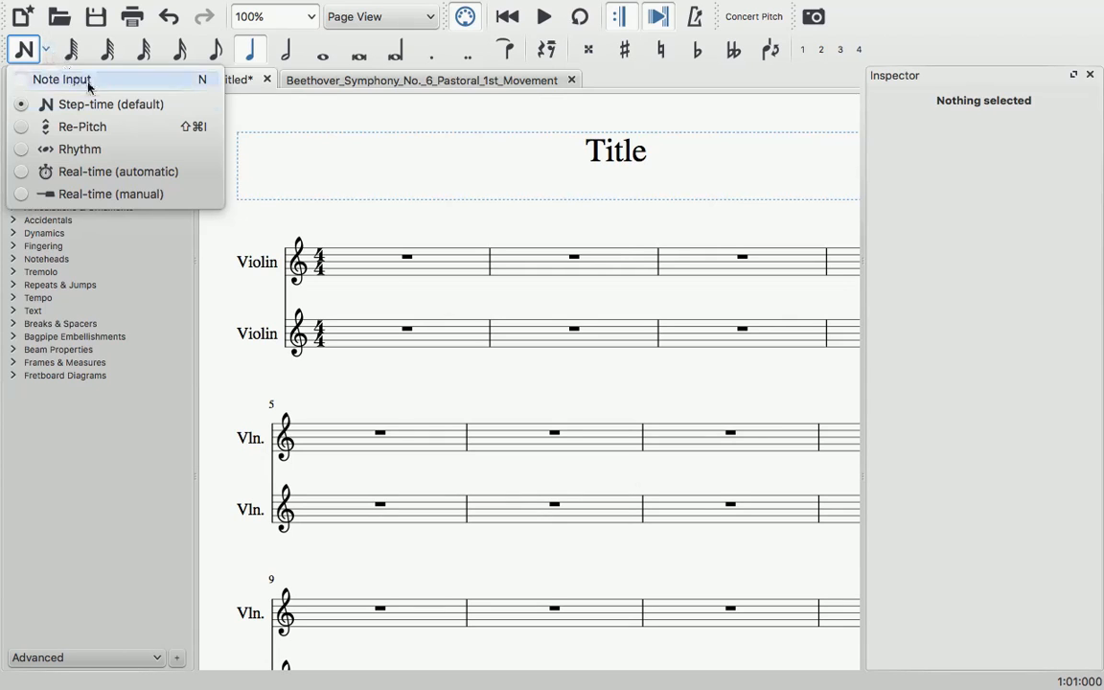
mouse_move(119, 172)
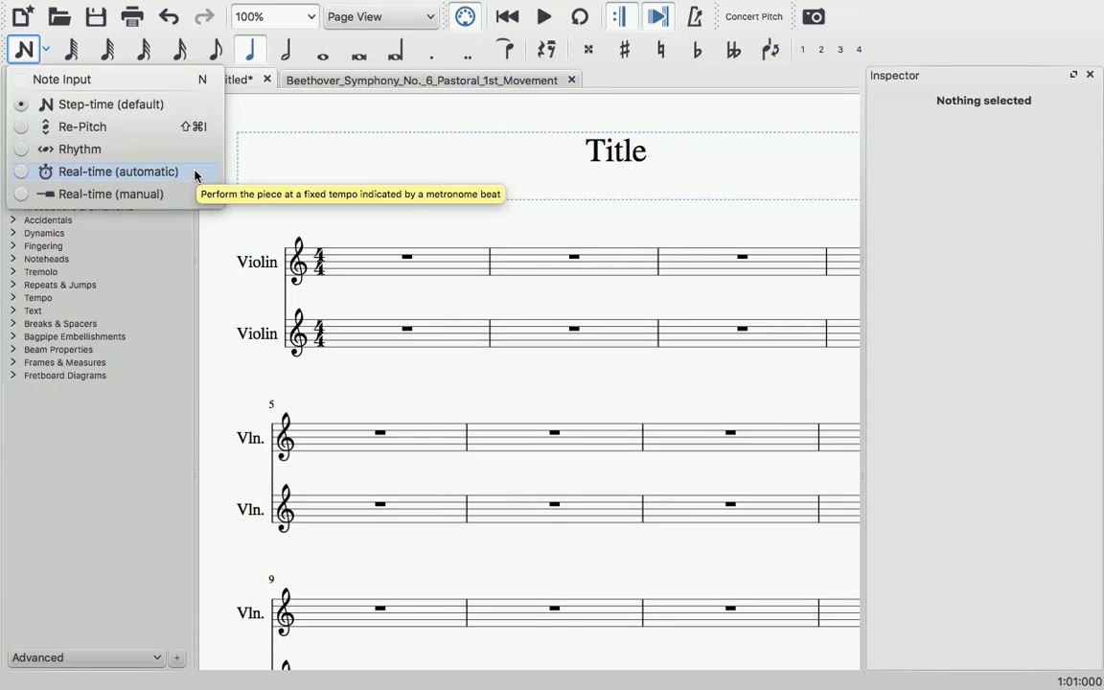
mouse_move(109, 194)
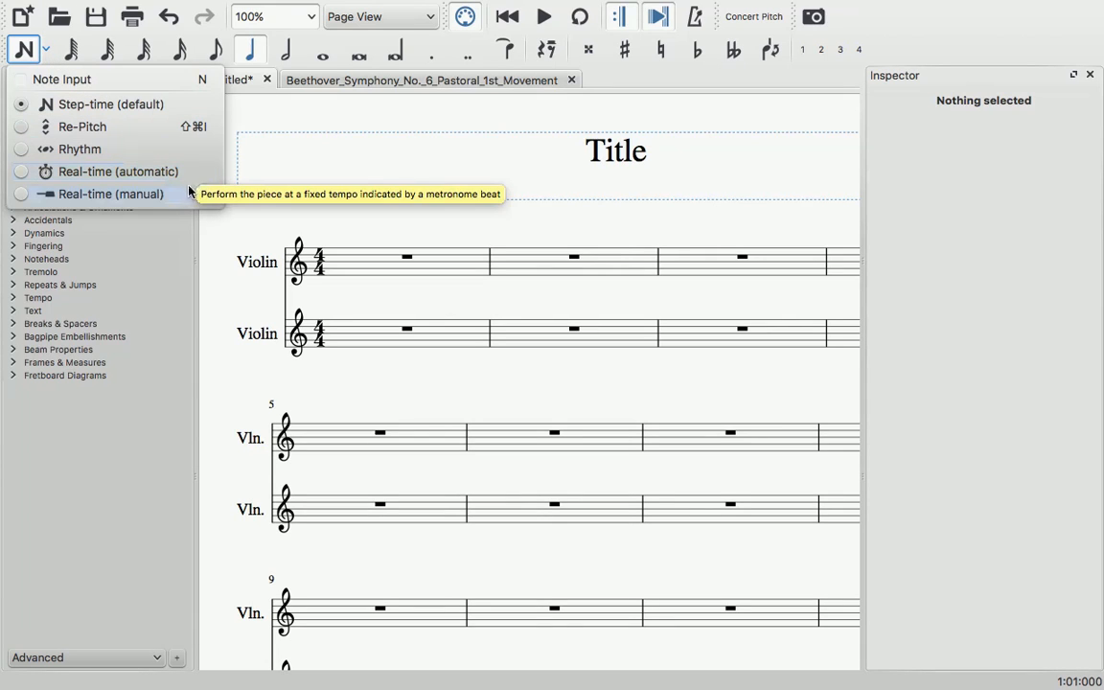
mouse_move(111, 194)
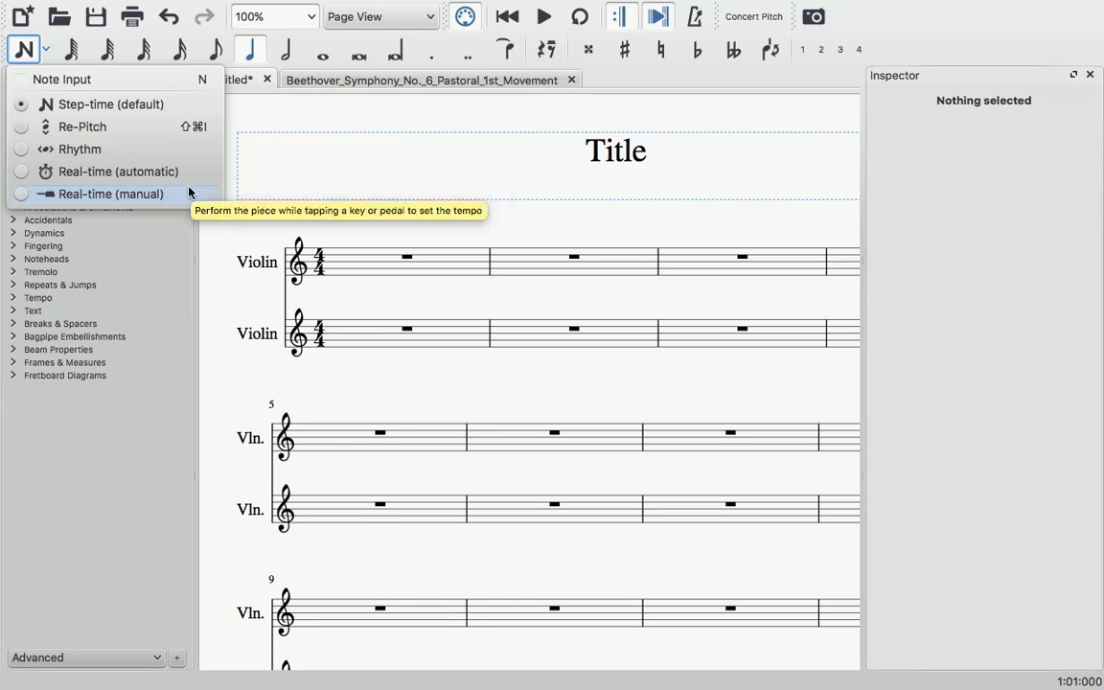
mouse_move(124, 150)
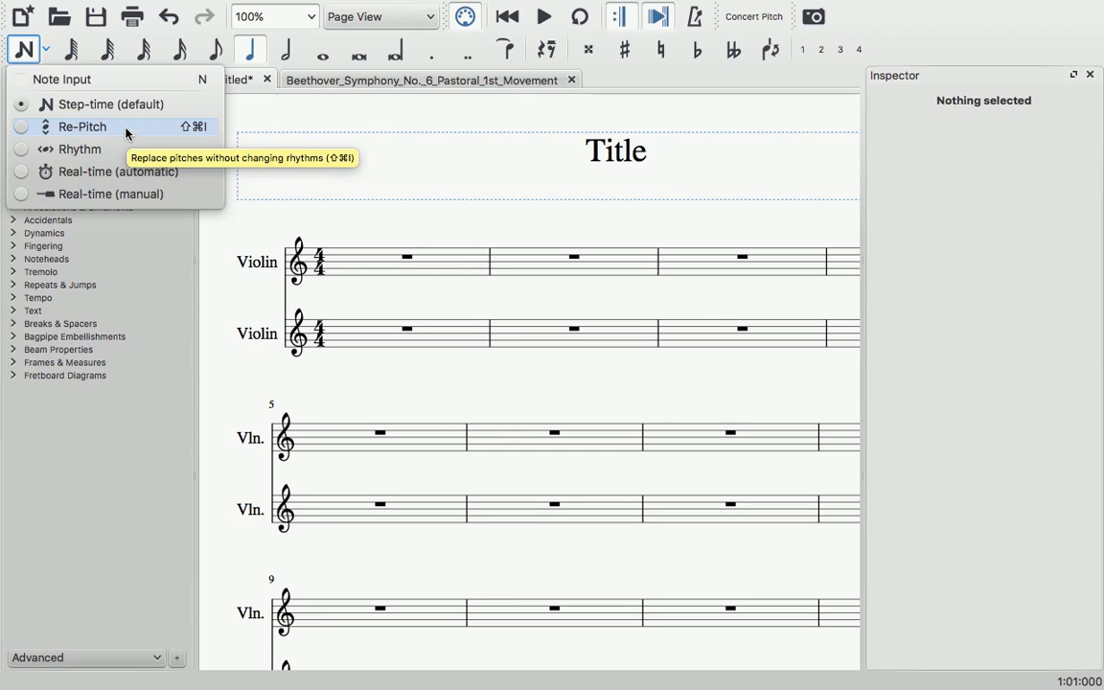
mouse_move(123, 80)
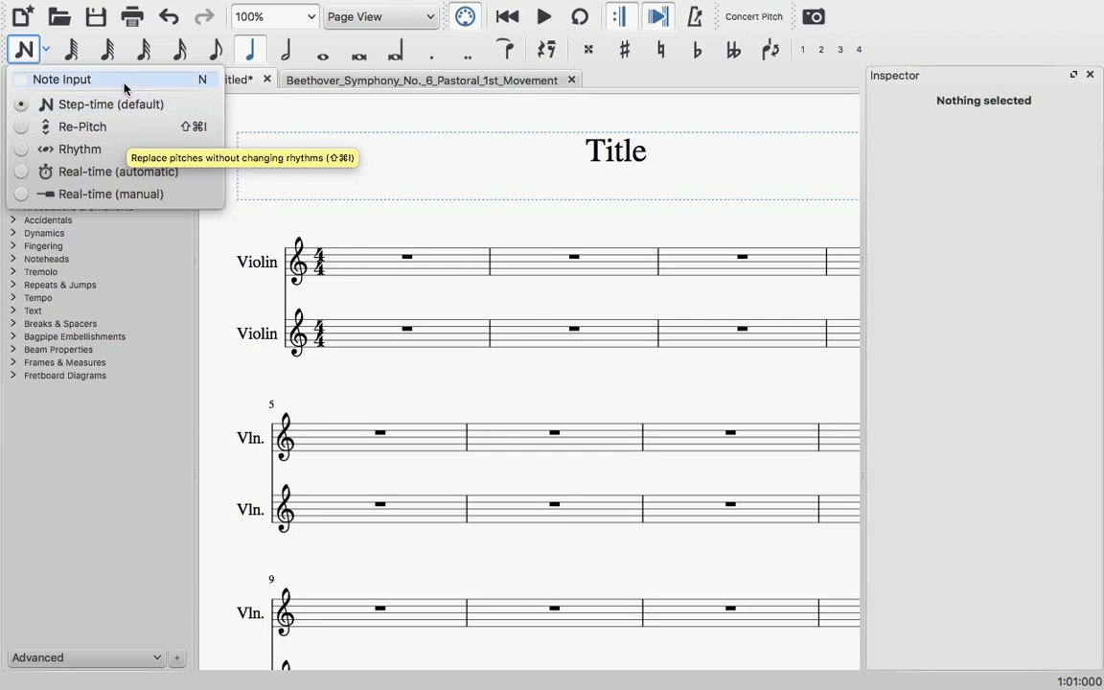
left_click(111, 103)
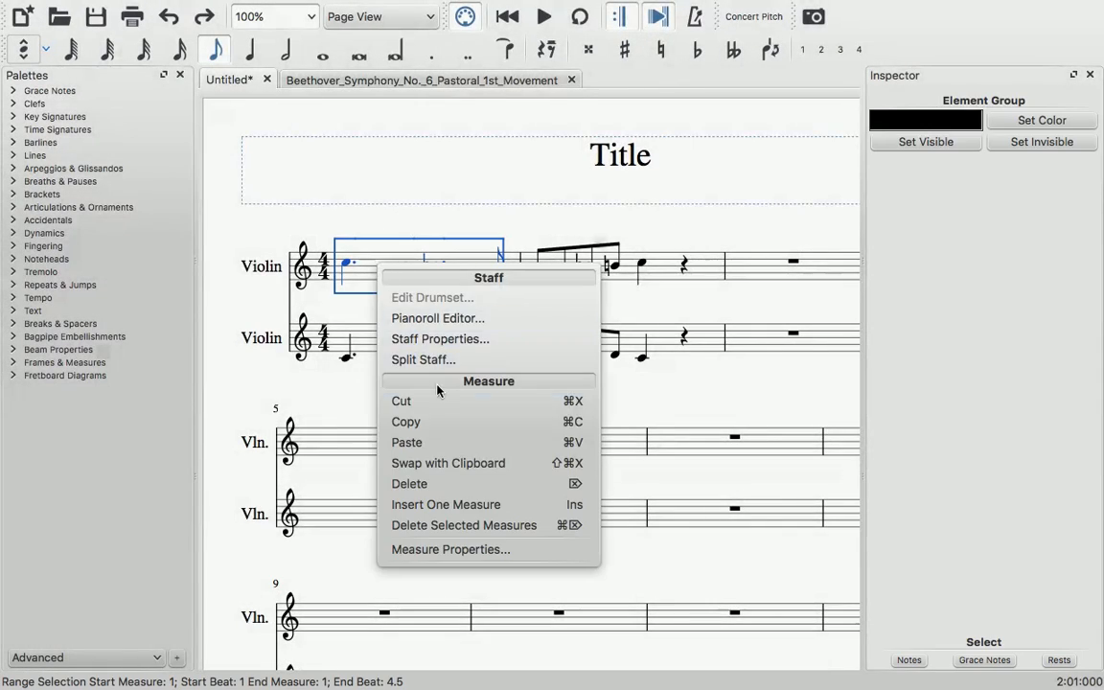
mouse_move(483, 441)
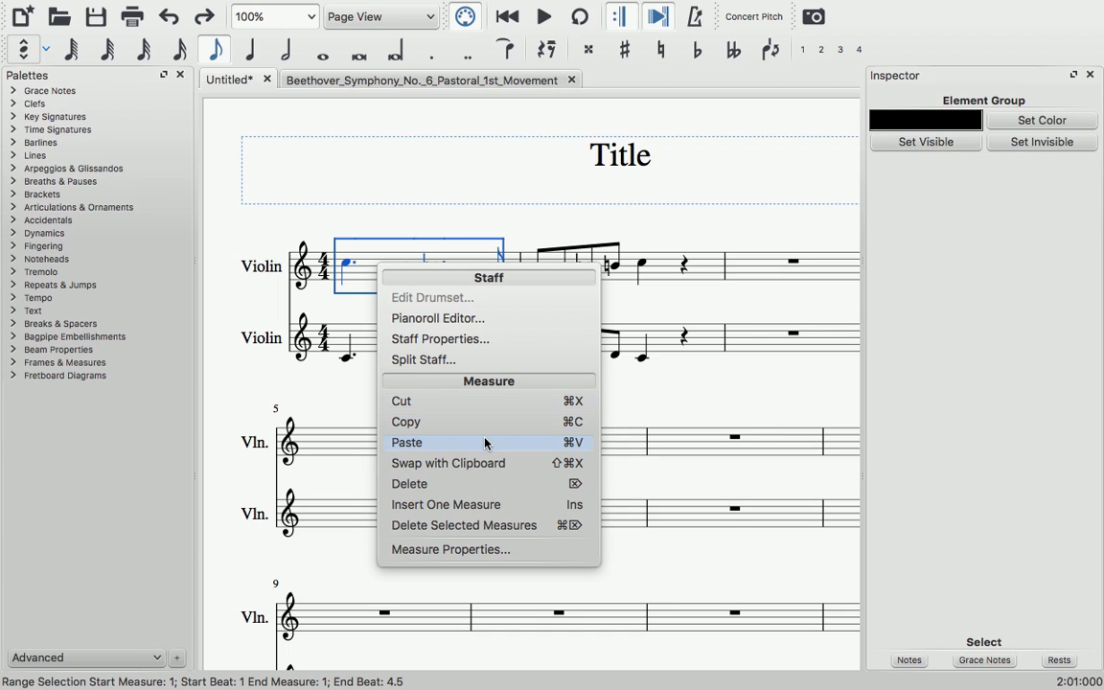
mouse_move(535, 470)
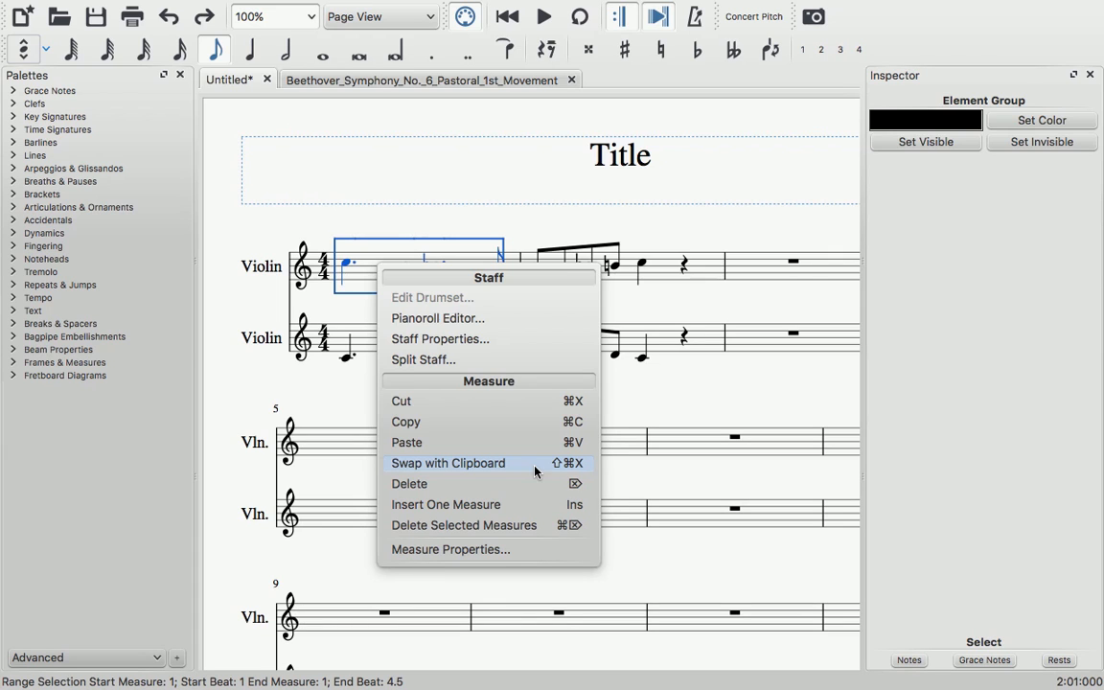
Swap the selected measures with the clipboard, moving the lower violin's second measure across staves.
left_click(448, 462)
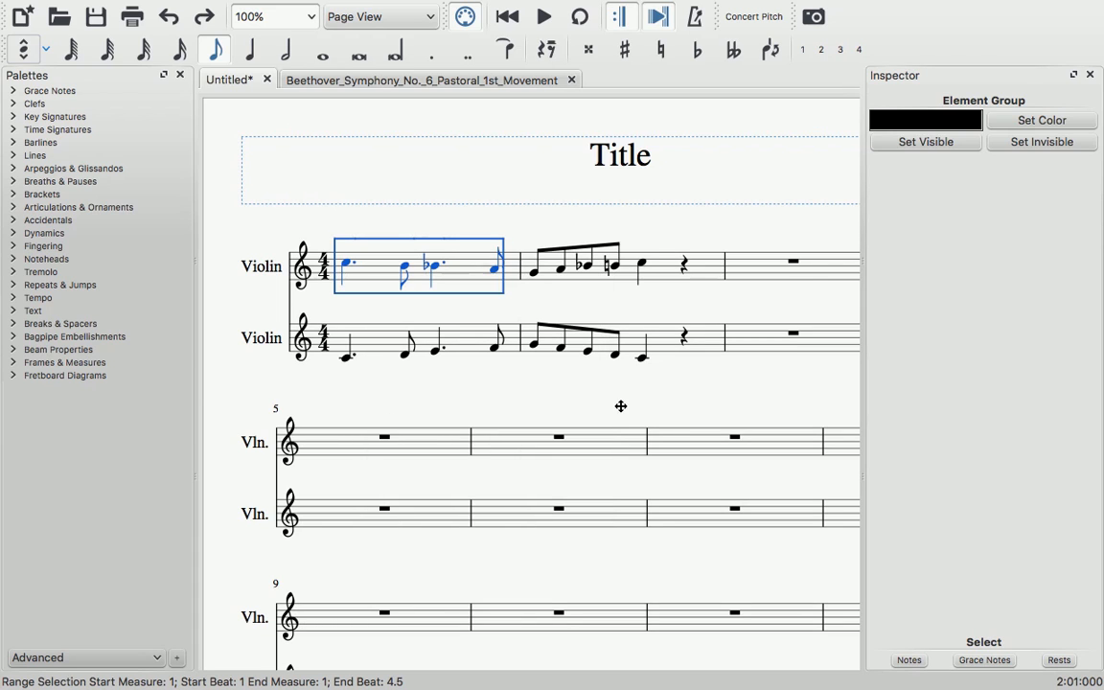
left_click(655, 283)
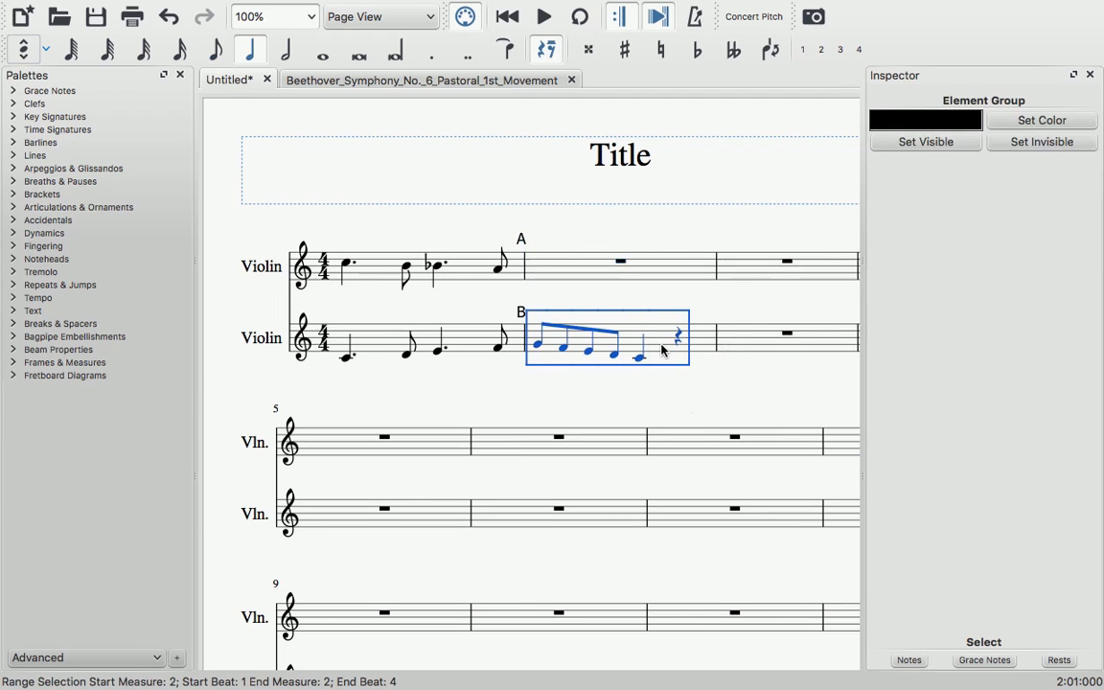
right_click(662, 349)
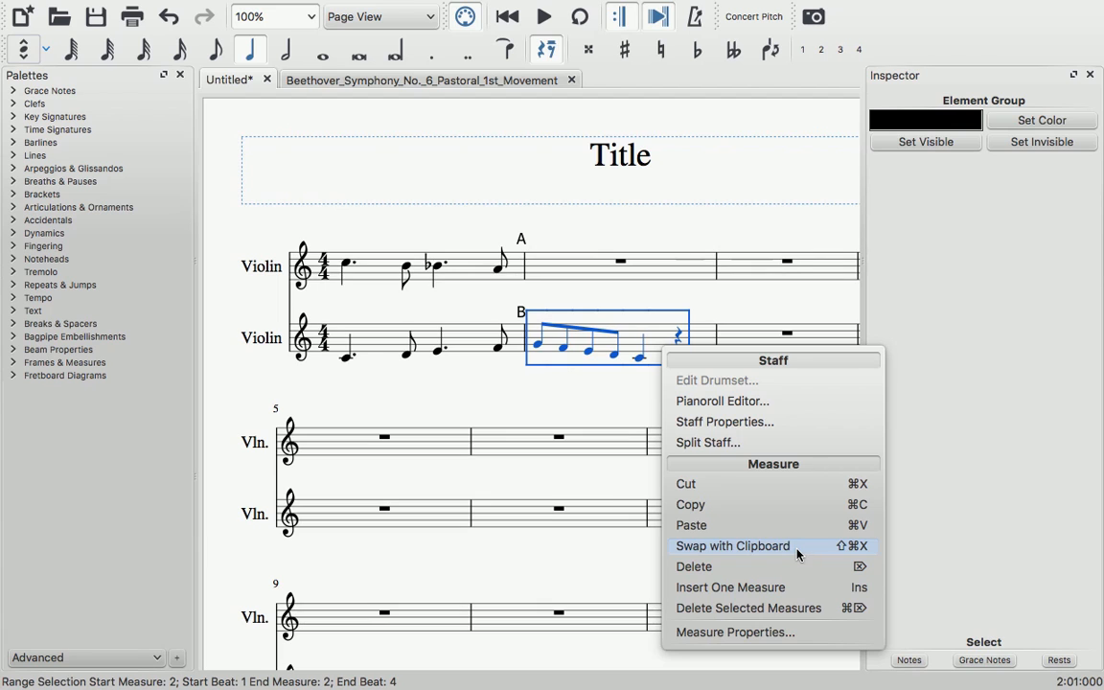
left_click(733, 544)
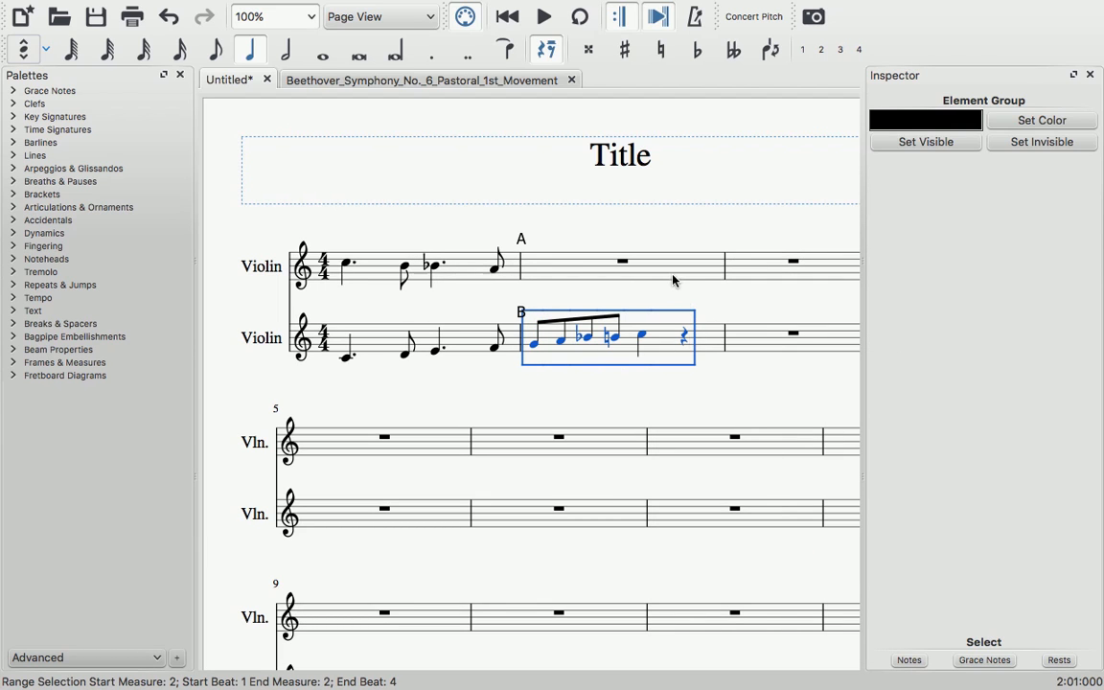
right_click(621, 261)
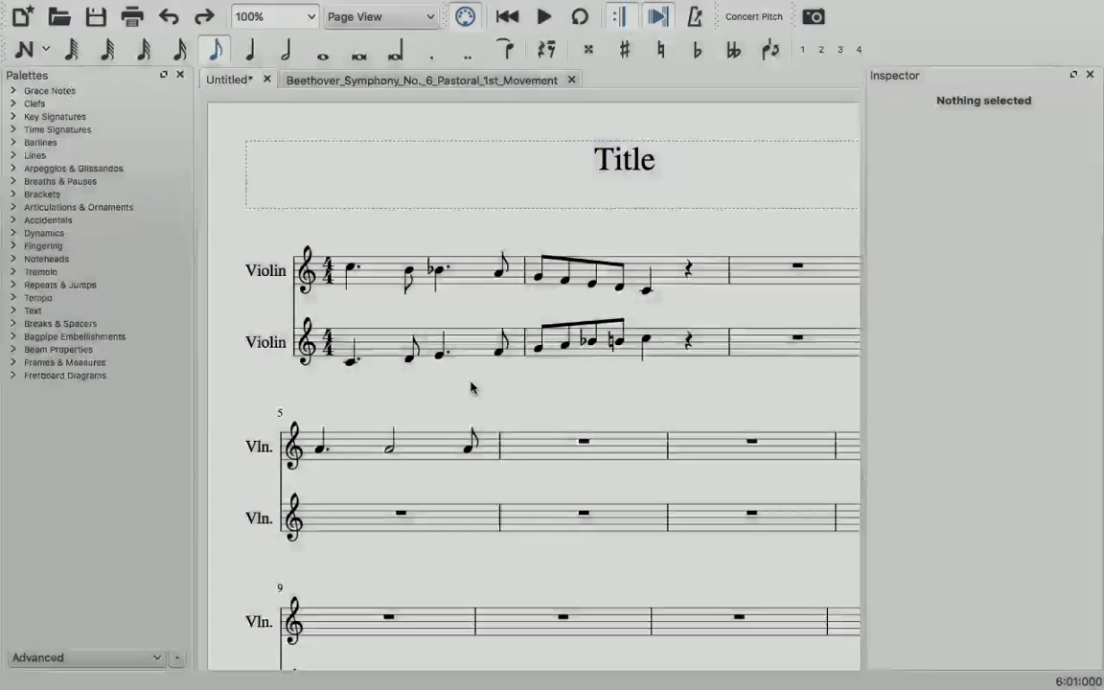
Apply Layout > Regroup Rhythms to measure 5 of the upper violin, producing tied notes.
left_click(350, 8)
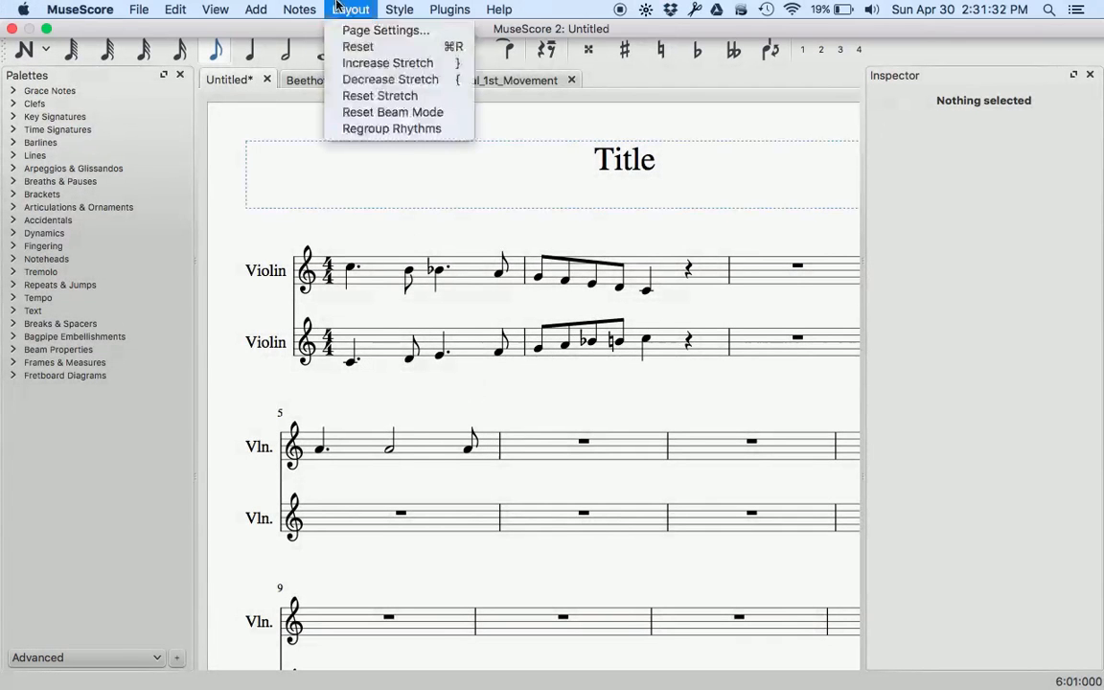
mouse_move(391, 129)
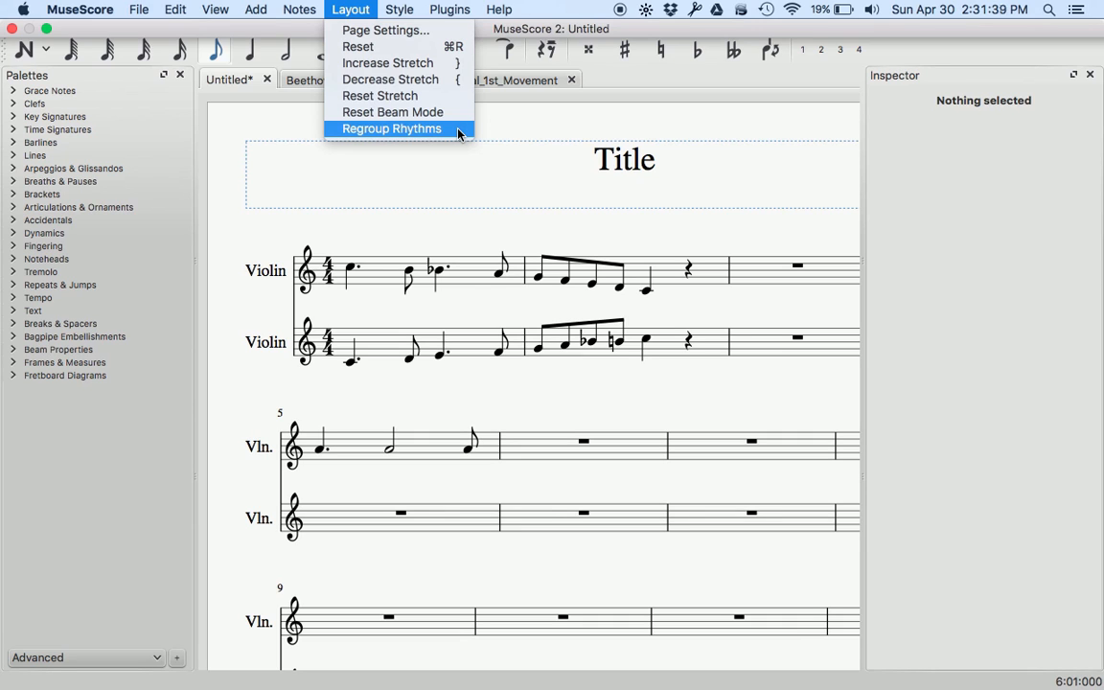
mouse_move(383, 31)
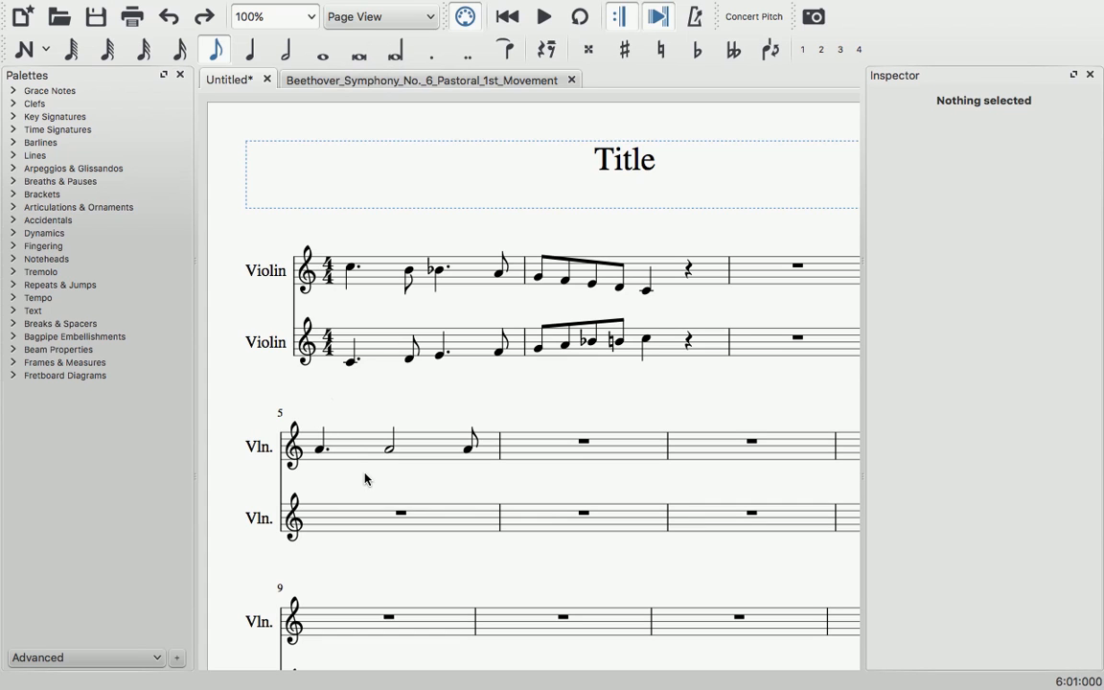
mouse_move(425, 466)
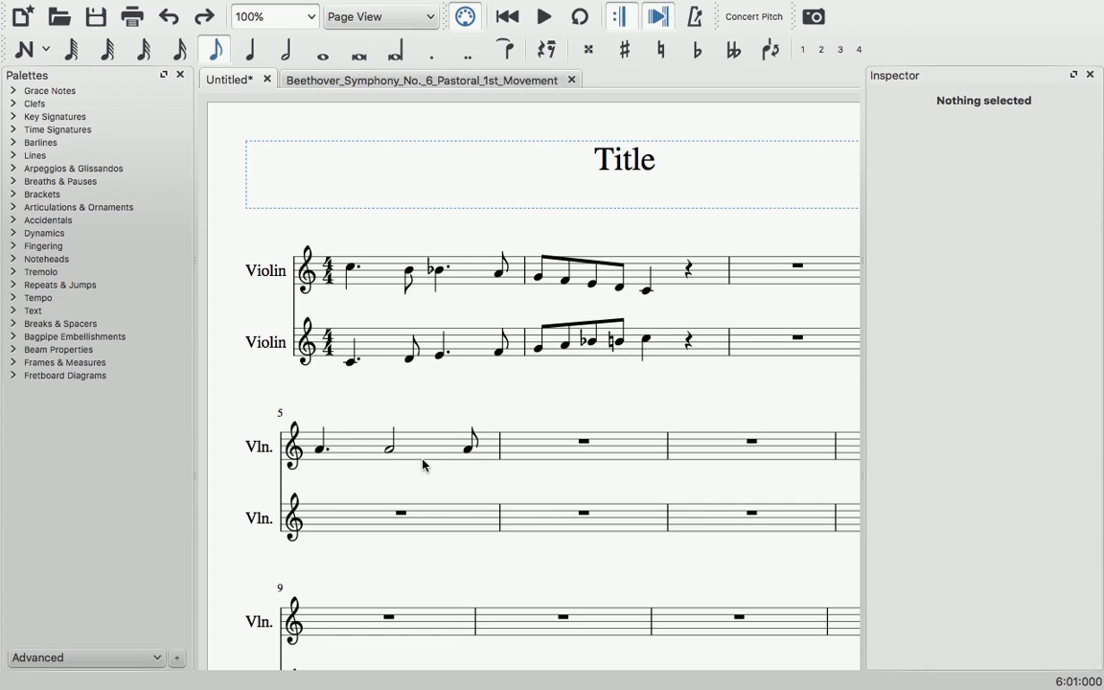
left_click(389, 444)
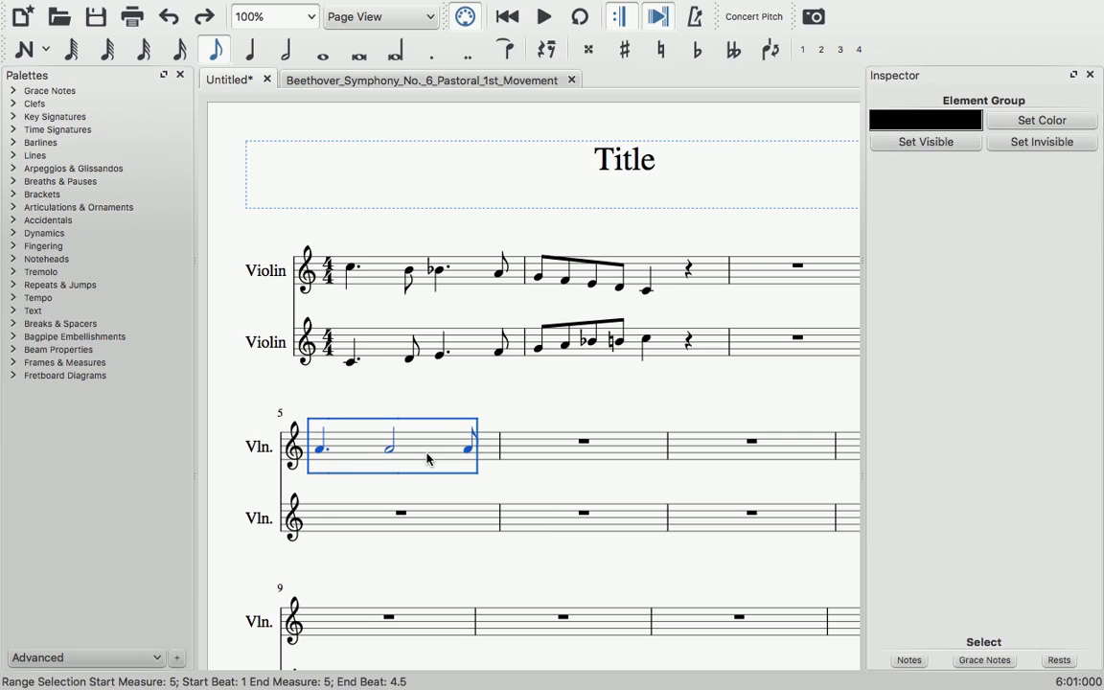
left_click(349, 8)
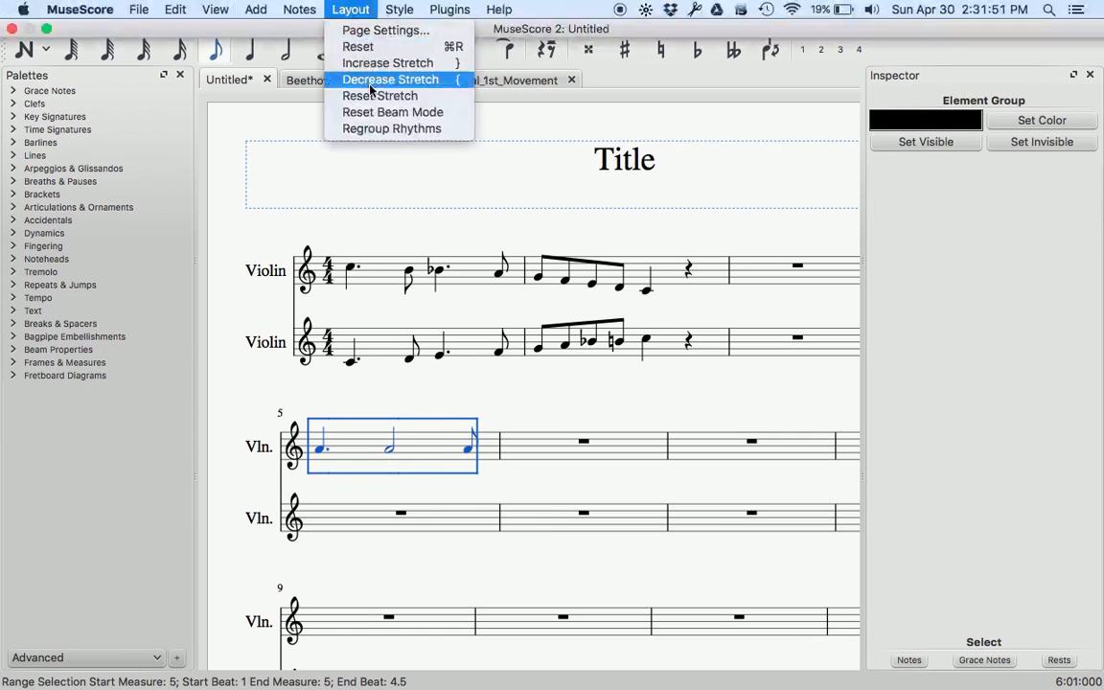
left_click(391, 80)
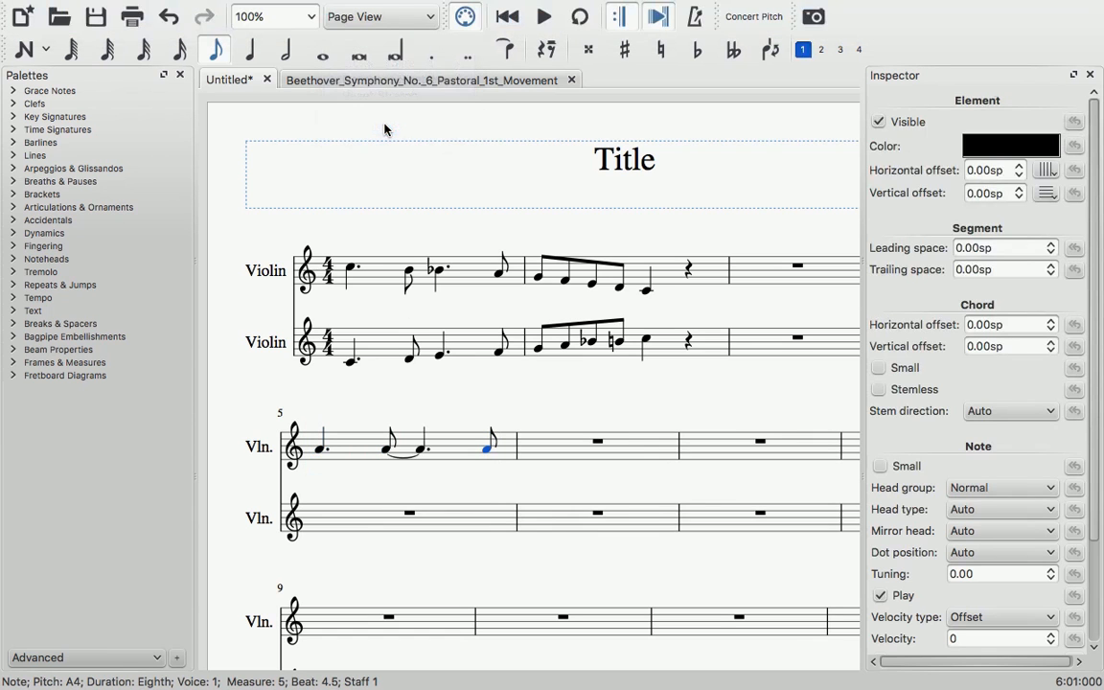
left_click(469, 383)
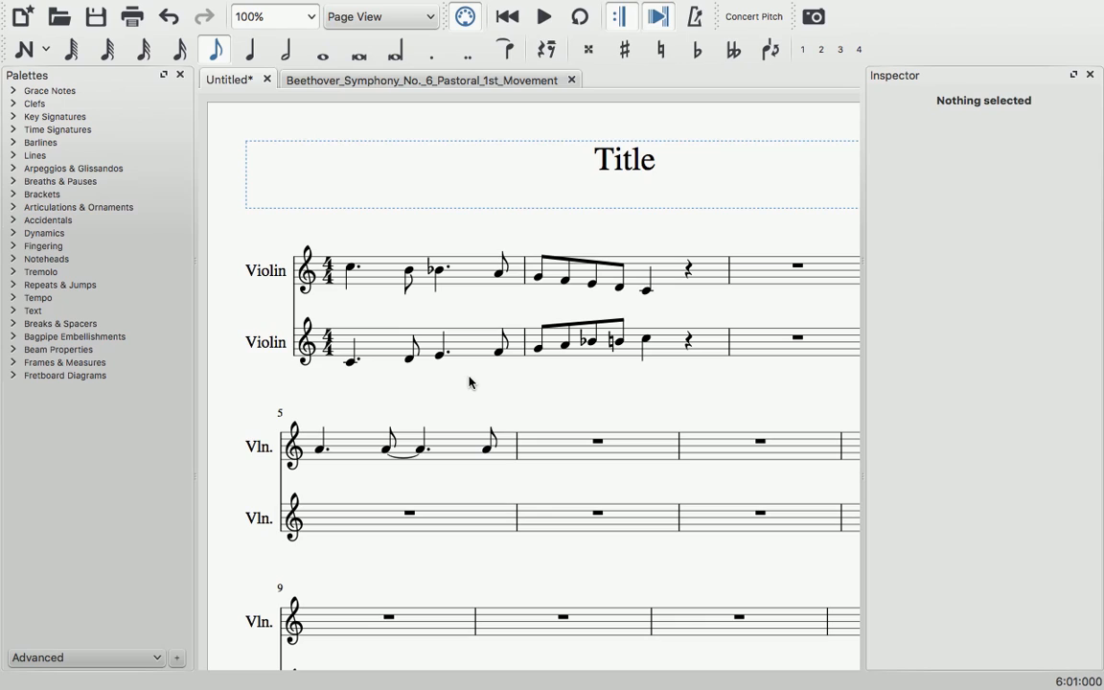
left_click(418, 81)
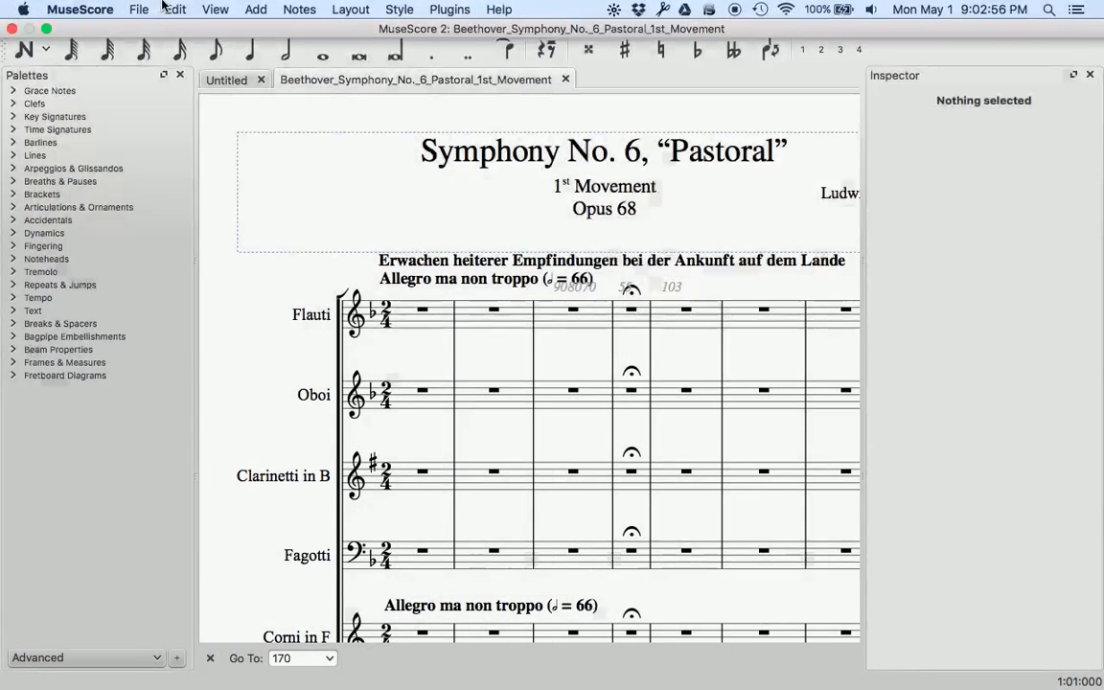
Start File > Save Online for the Pastoral Symphony, showing its Score Information dialog.
left_click(138, 8)
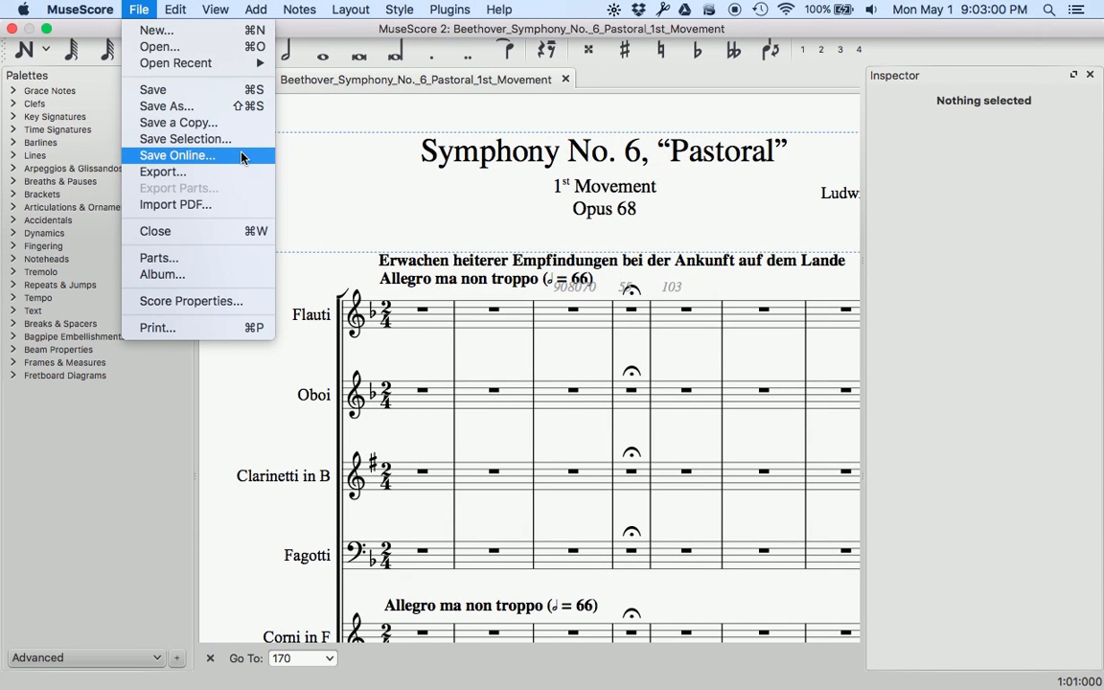
left_click(177, 155)
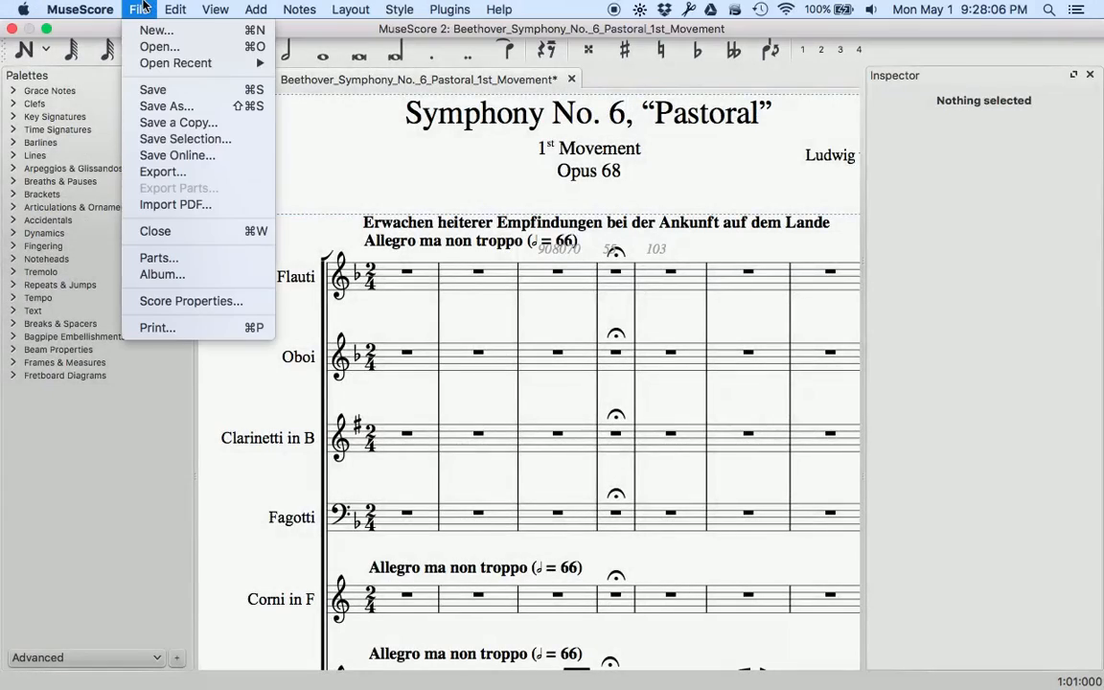
left_click(155, 31)
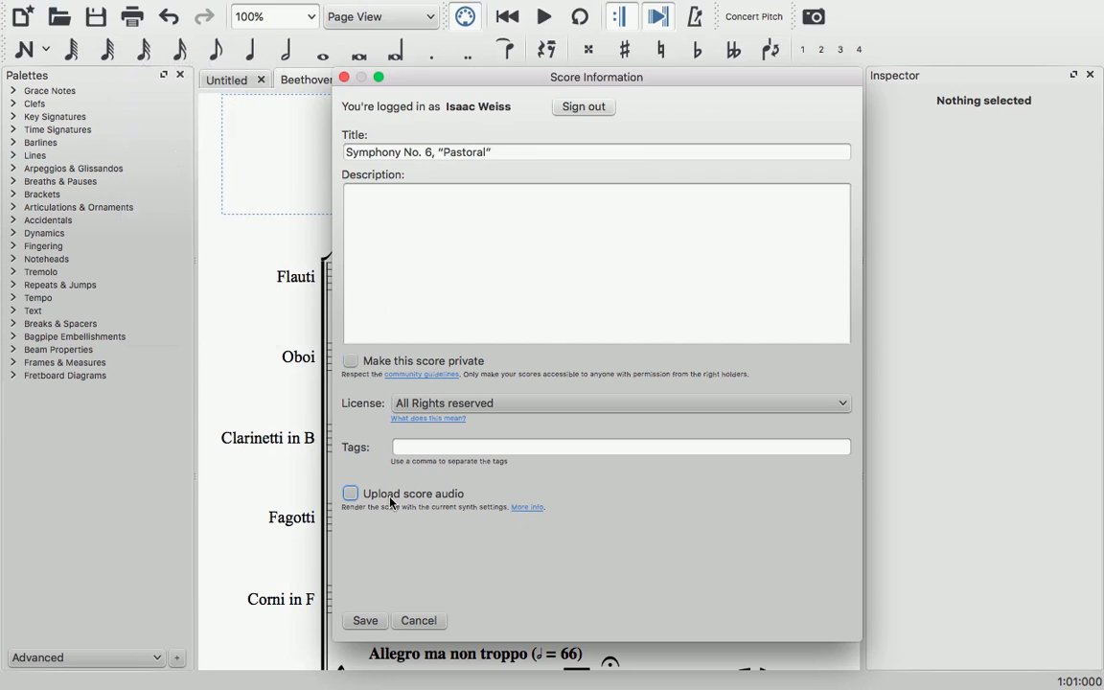
Enable audio upload, update the existing score and enter 'Update' as the changes note.
left_click(349, 494)
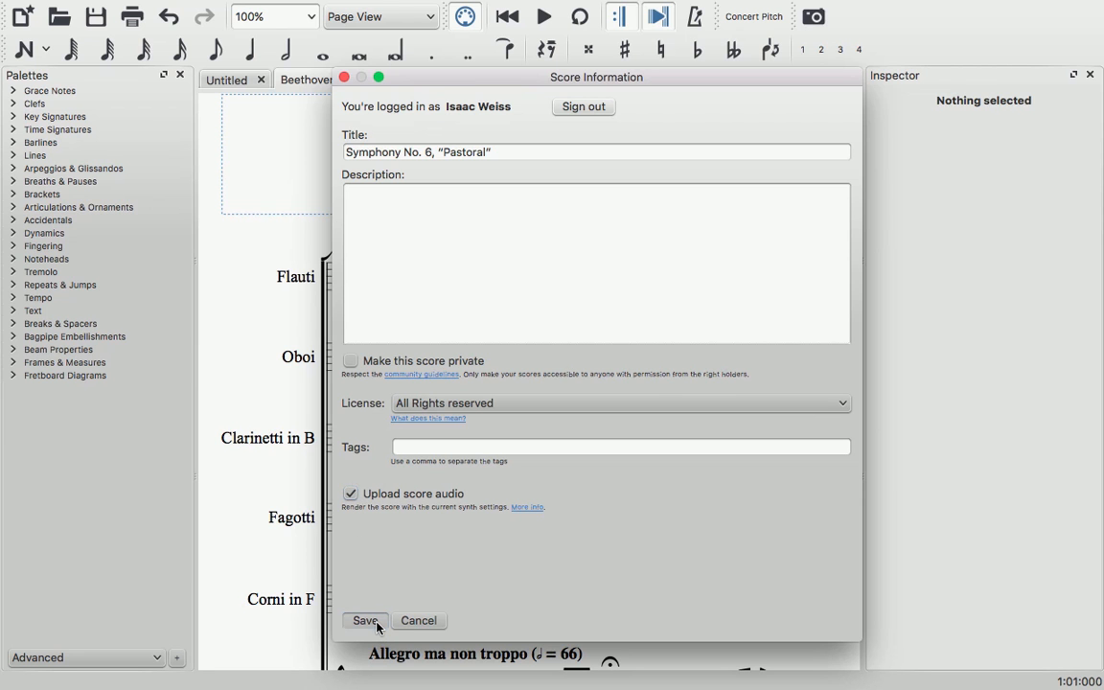
left_click(351, 360)
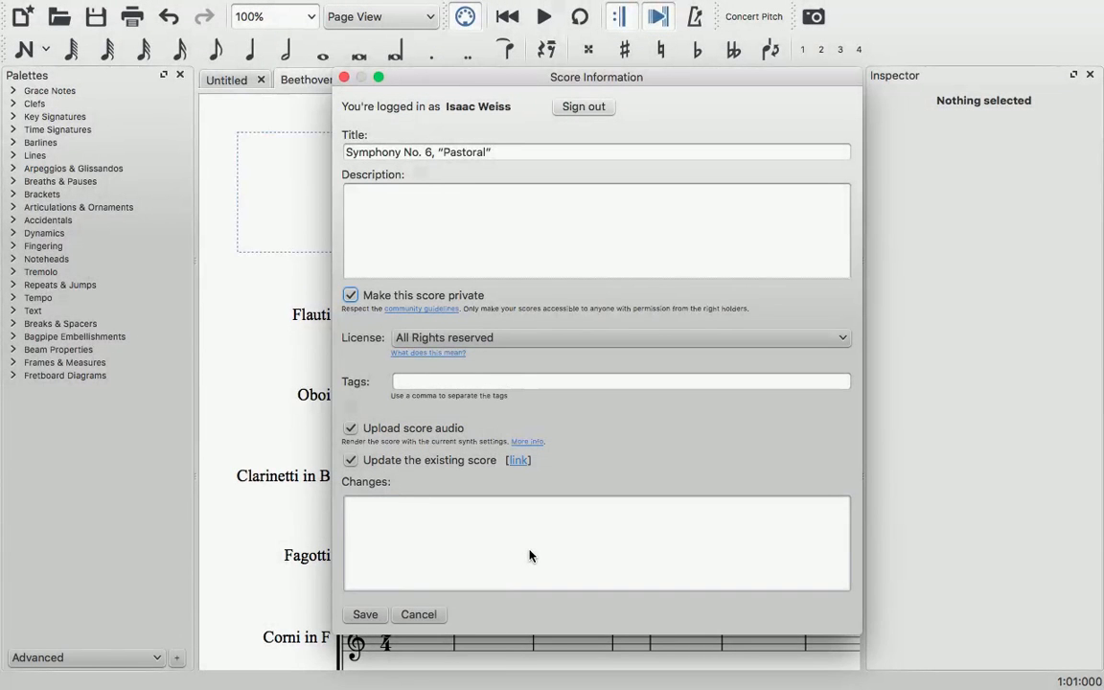
type("Update")
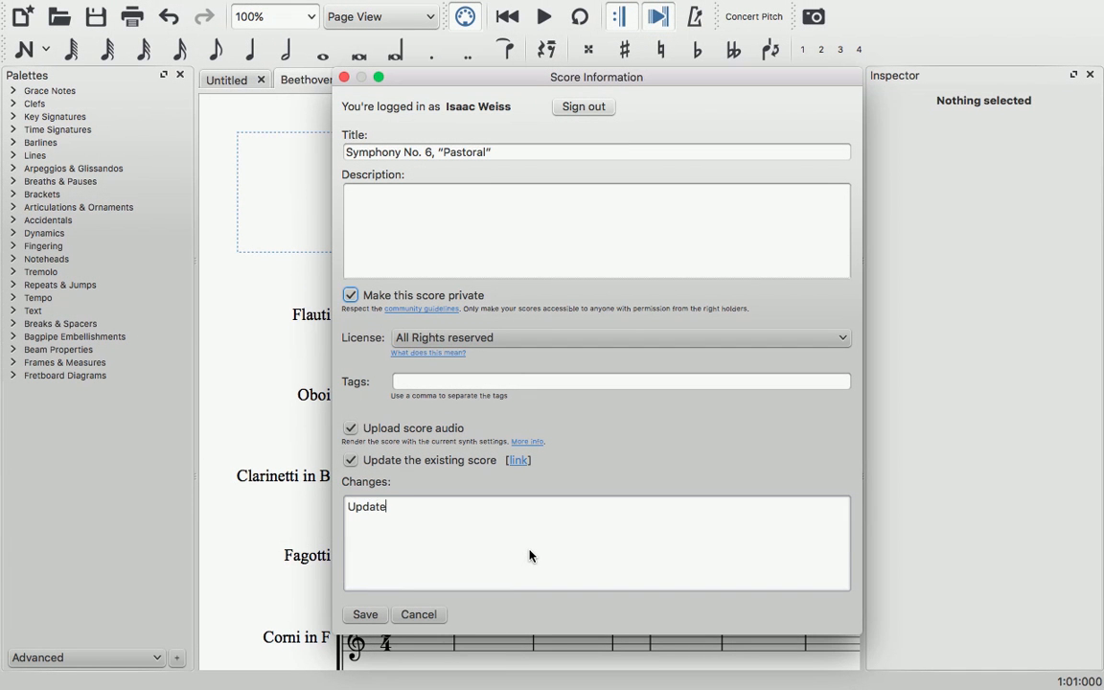